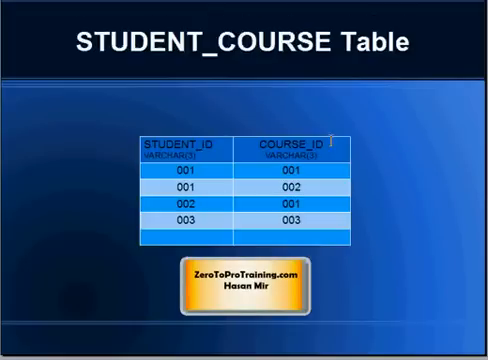
mouse_move(284, 64)
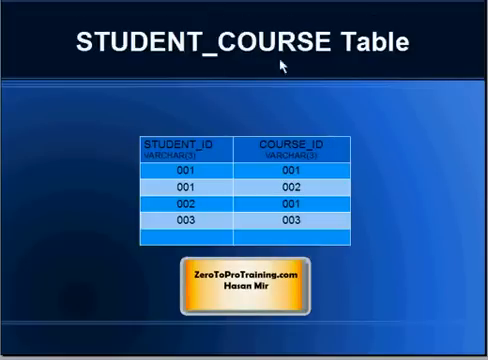
mouse_move(412, 132)
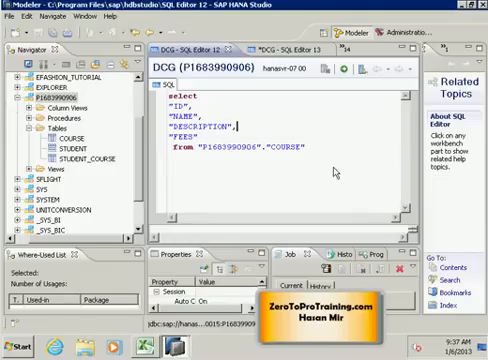
mouse_move(286, 16)
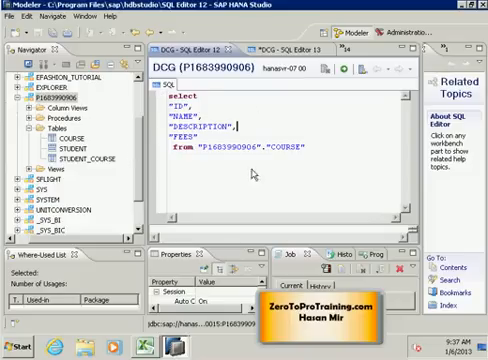
Select the whole existing COURSE query in the SQL editor.
key(ctrl+a)
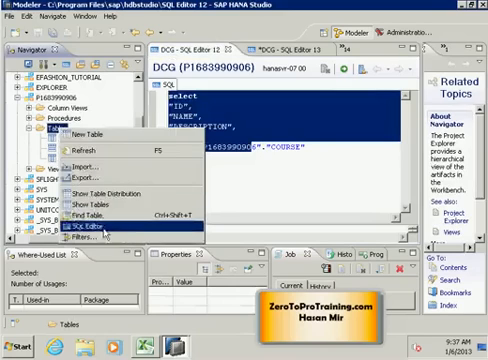
Start an IMPORT FROM statement in a new SQL editor for the schema.
click(96, 228)
text(IMPORT )
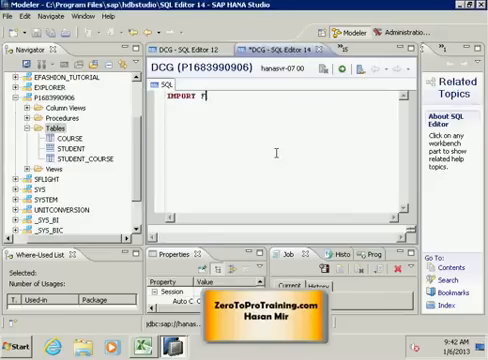
text(FROM '/dro)
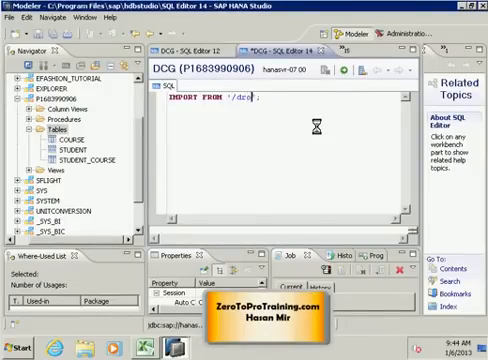
Enter the quoted path under box/hasanmir pointing to the student_course control file.
text(box/hasanmirsap/student_course.ctl';)
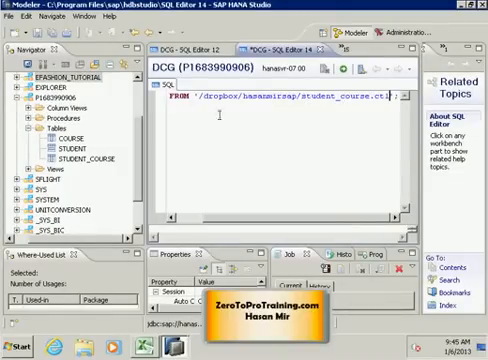
mouse_move(396, 100)
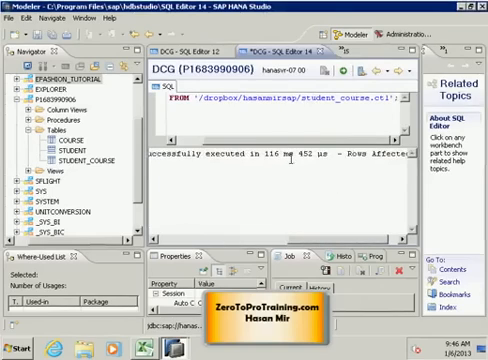
Show the imported rows of the STUDENT_COURSE table via Open Content.
right_click(78, 156)
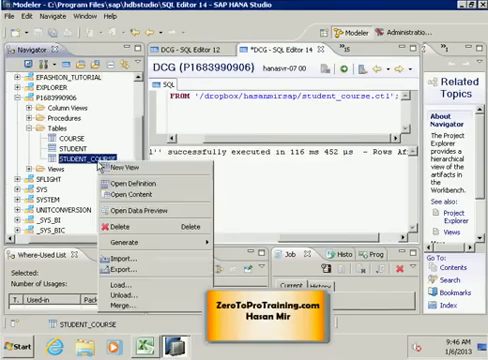
mouse_move(148, 192)
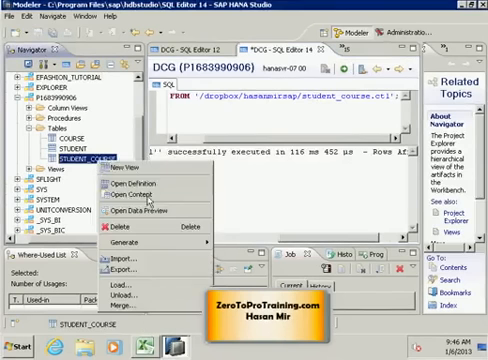
click(138, 210)
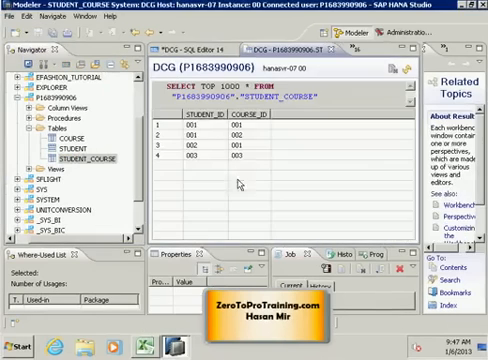